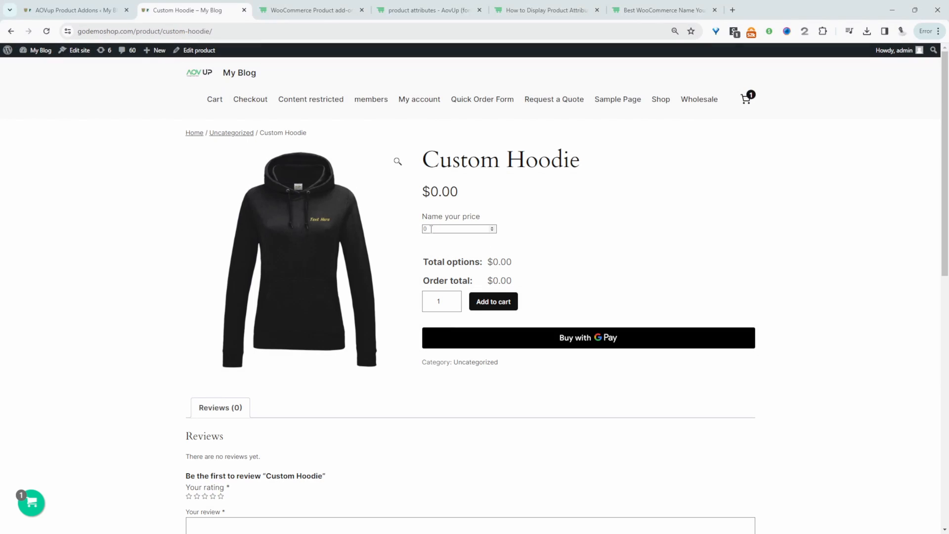
- Name a $25 hoodie price, see 10 rejected below the minimum 12, then add to cart
click(459, 229)
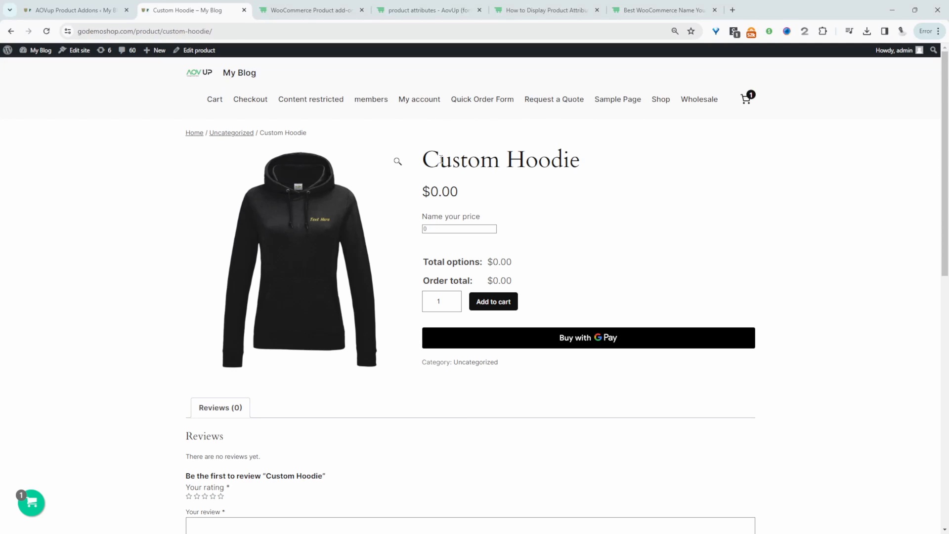
click(459, 229)
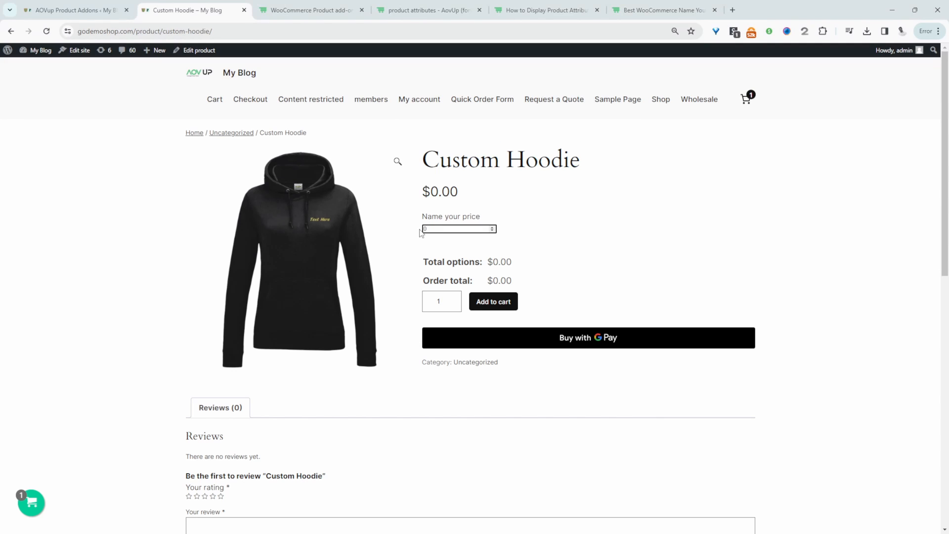
text(25)
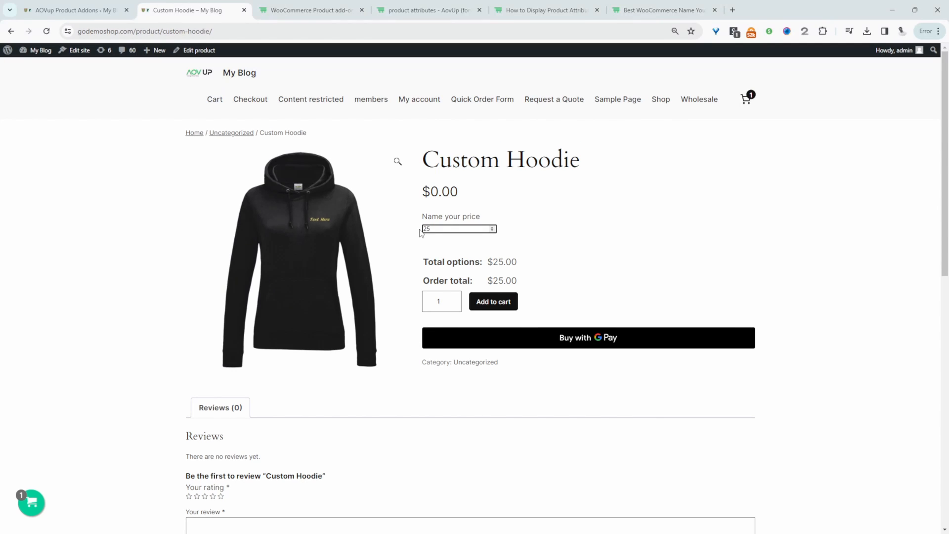
mouse_move(493, 302)
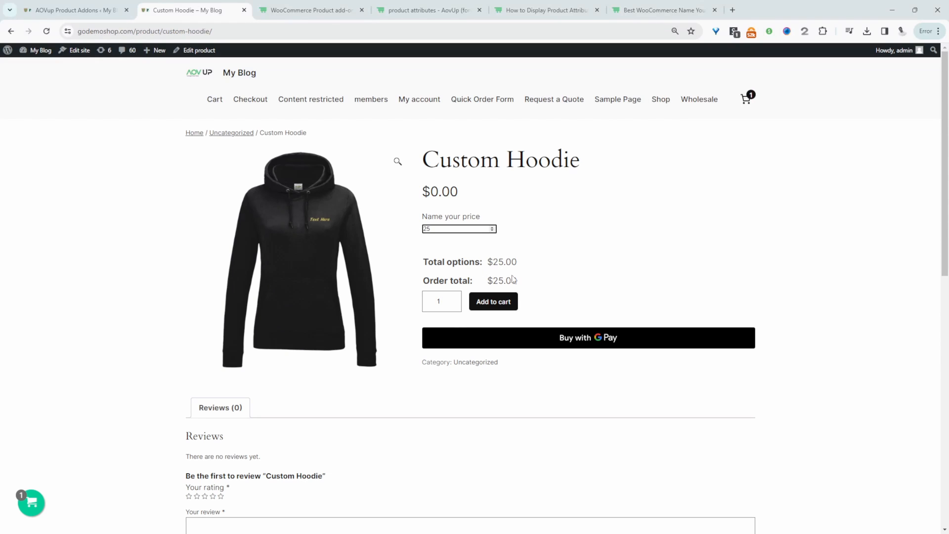
click(459, 229)
text(10)
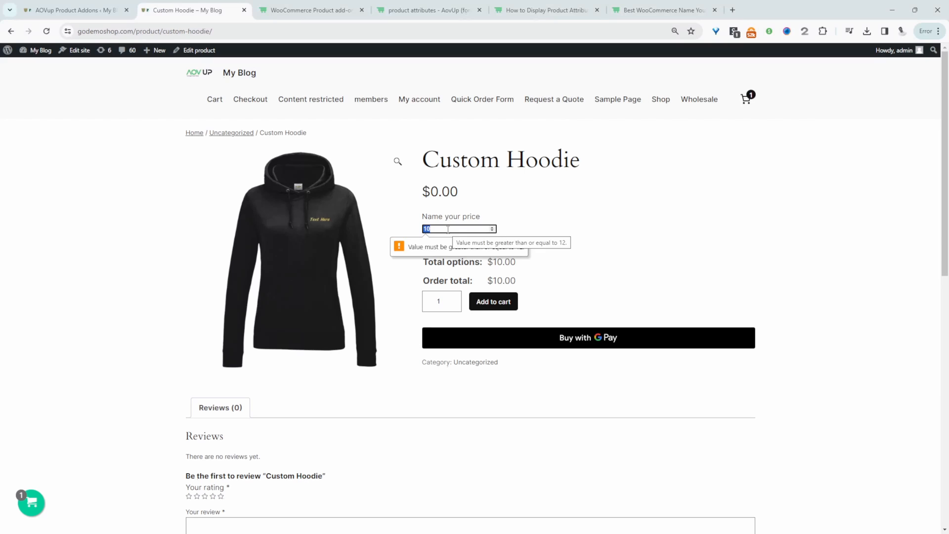
text(25)
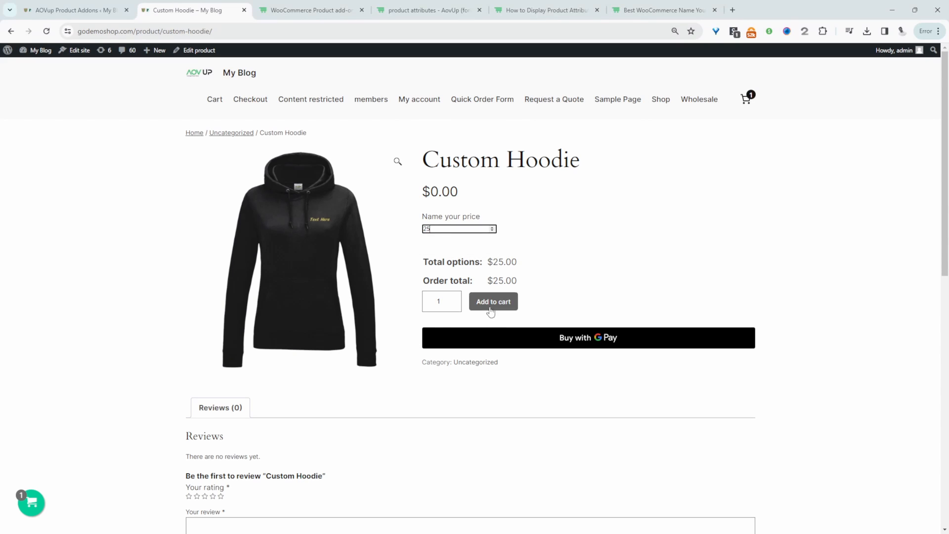
click(492, 301)
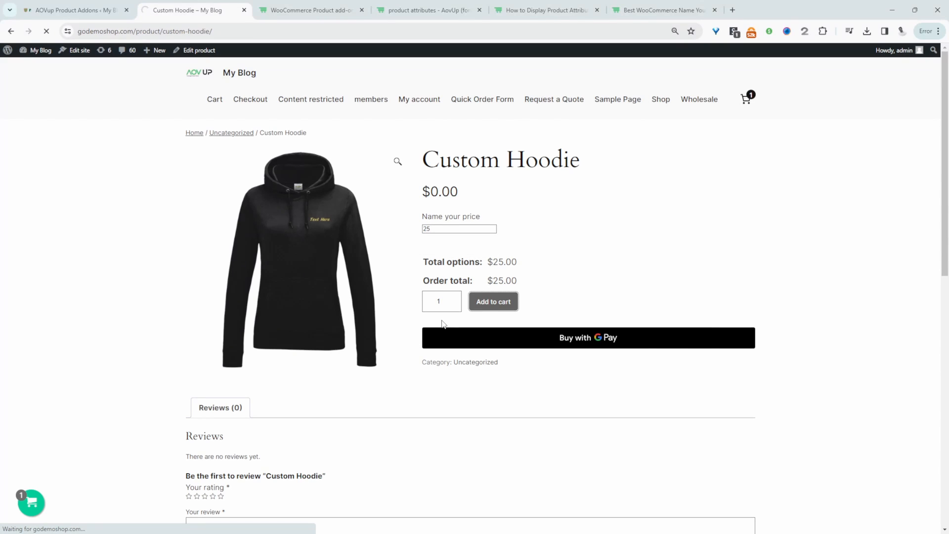
click(493, 302)
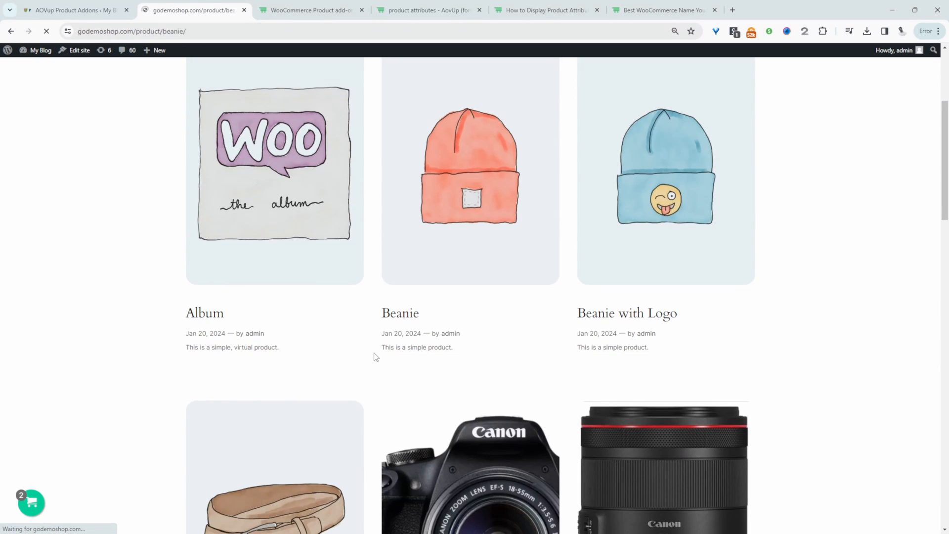
- Open the Beanie product from the related products list
click(400, 313)
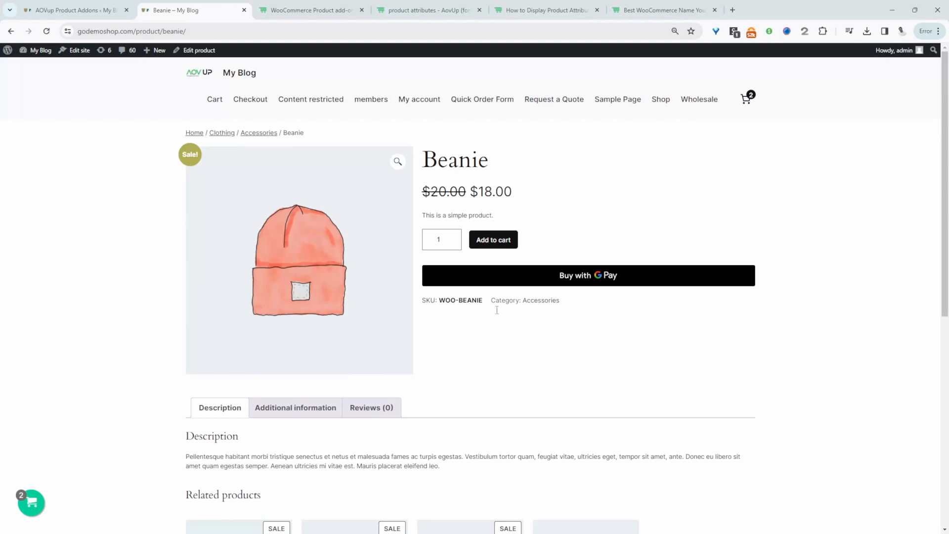
mouse_move(464, 436)
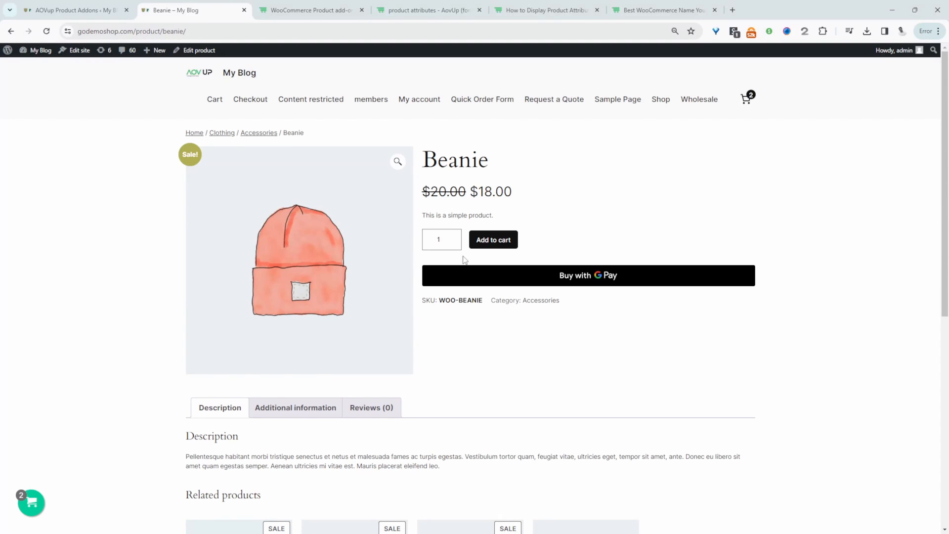
- Switch to the AOVup Product Addons page and scroll to the additional charges and file upload sections
click(309, 9)
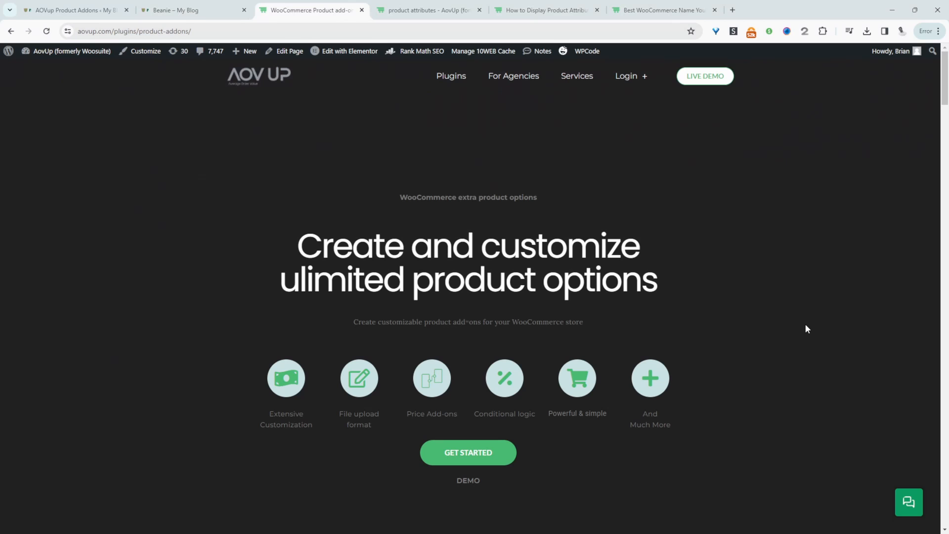
mouse_move(785, 374)
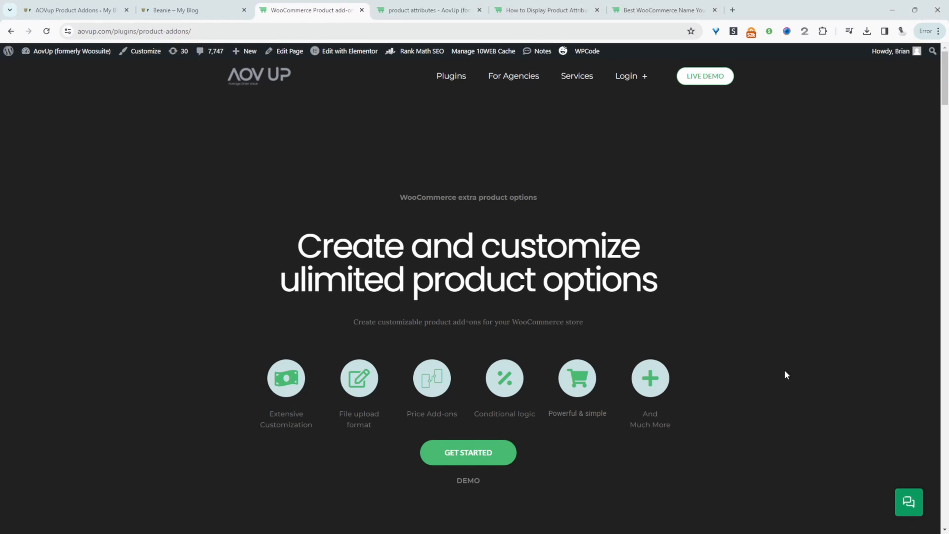
scroll(down, 3)
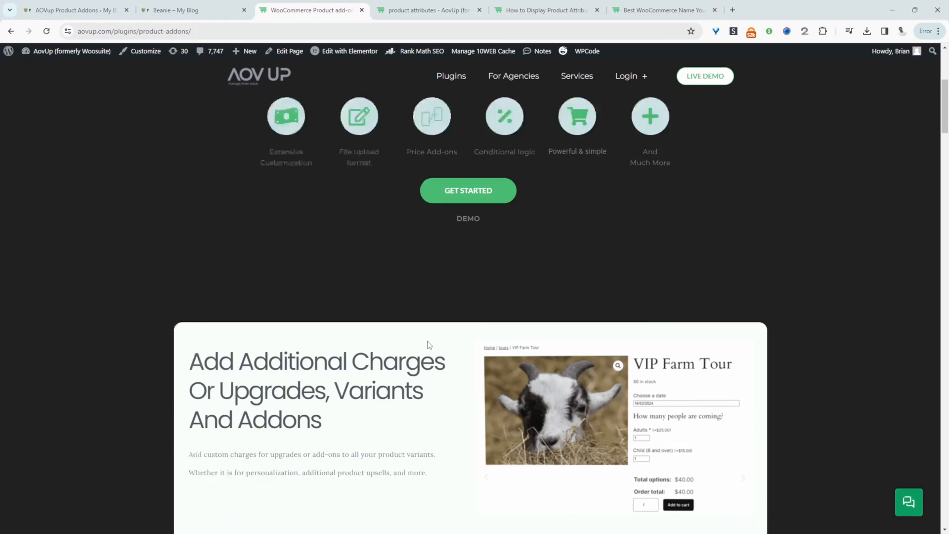
scroll(down, 3)
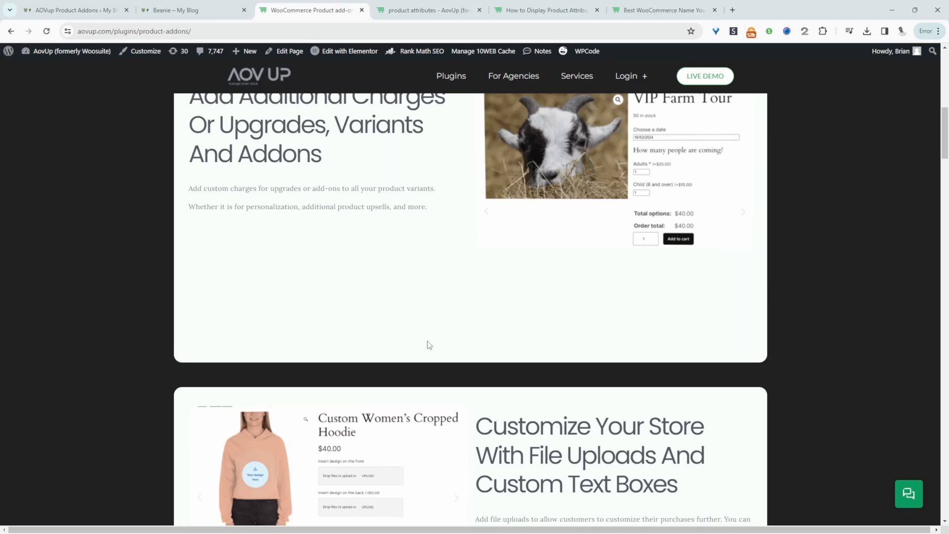
mouse_move(442, 192)
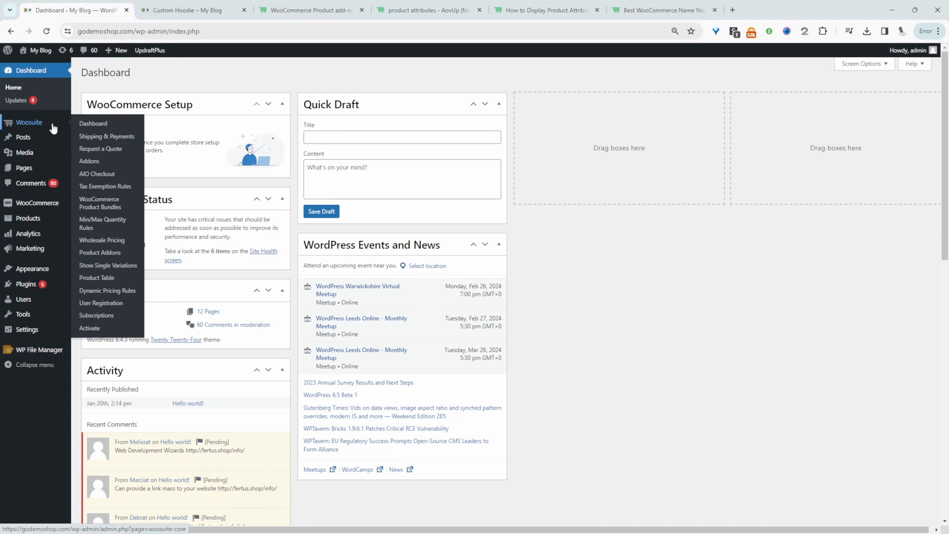
mouse_move(100, 252)
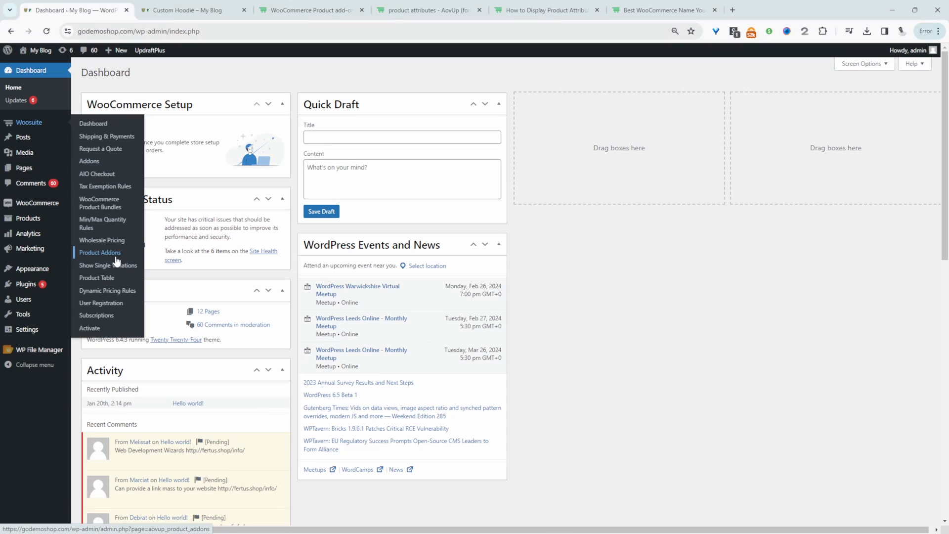
- Open the Woosuite Product Addons settings and begin a new option set
click(100, 253)
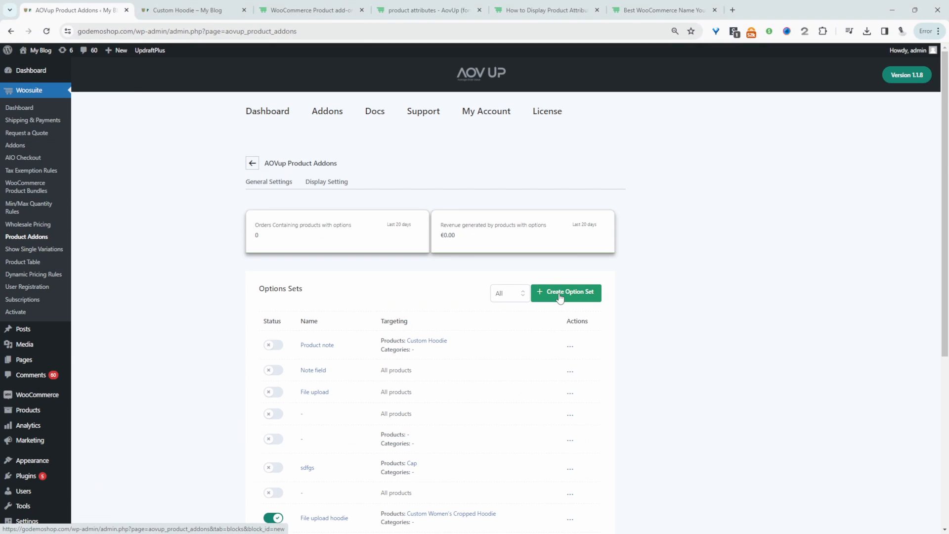
click(565, 292)
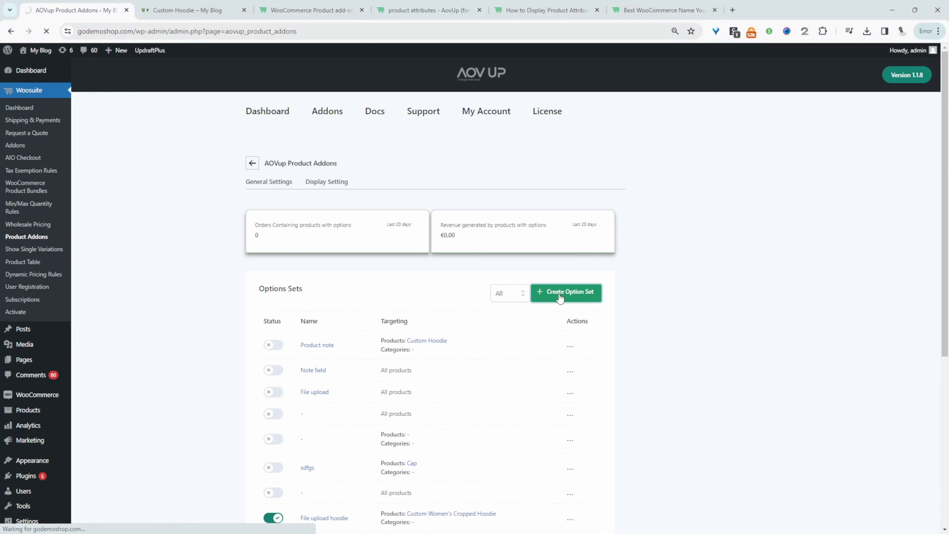
- Name the new option set and target specific products or categories
click(564, 292)
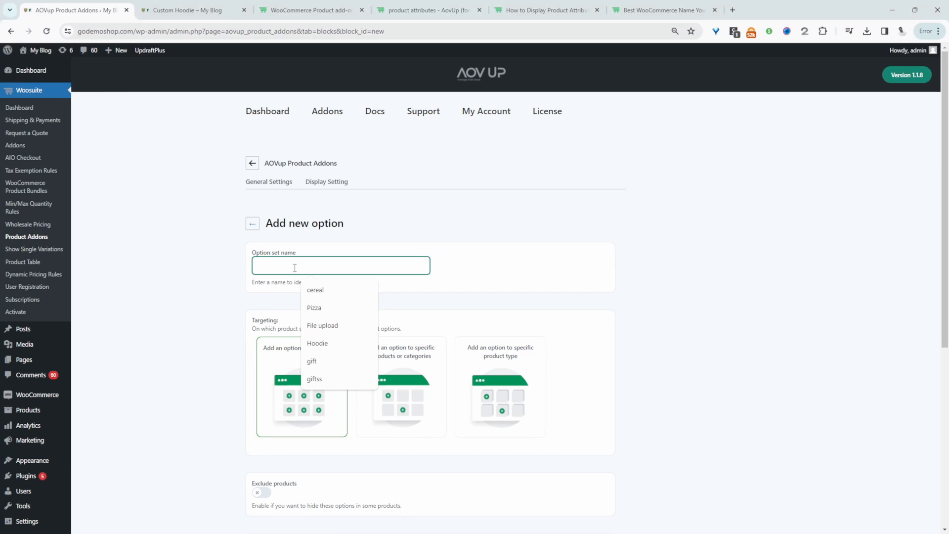
scroll(down, 3)
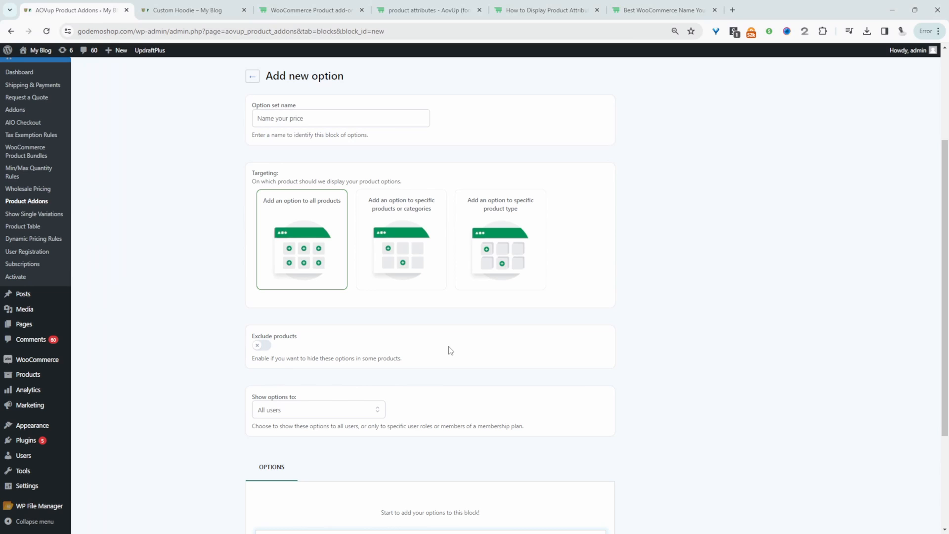
mouse_move(302, 249)
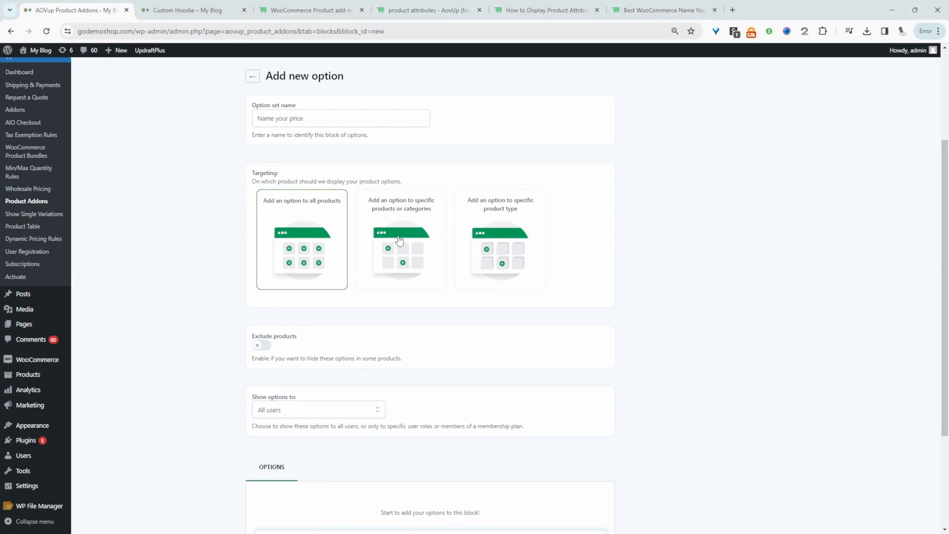
click(400, 239)
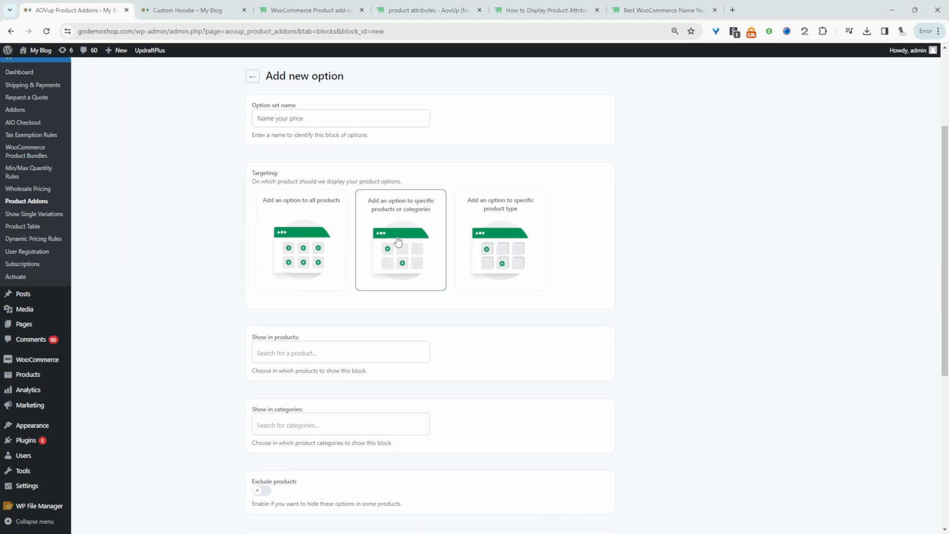
mouse_move(481, 264)
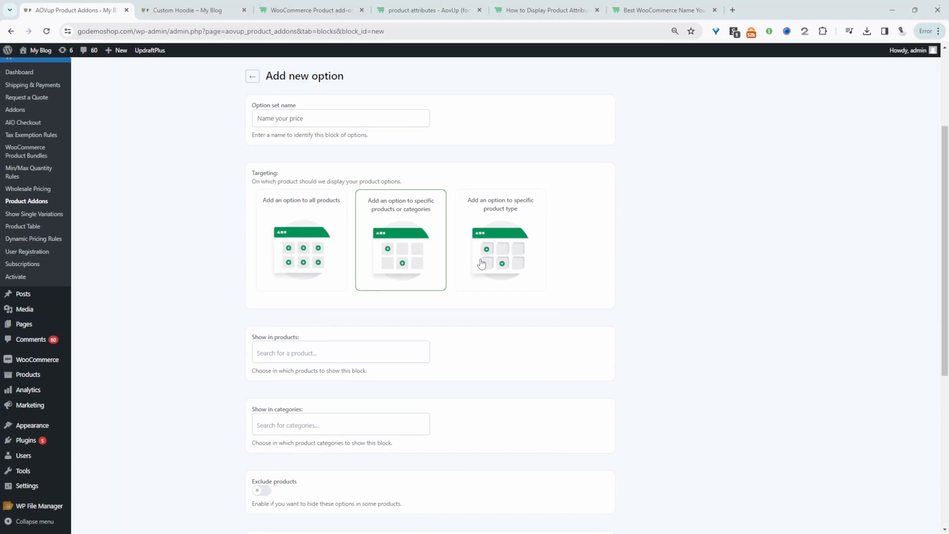
mouse_move(304, 366)
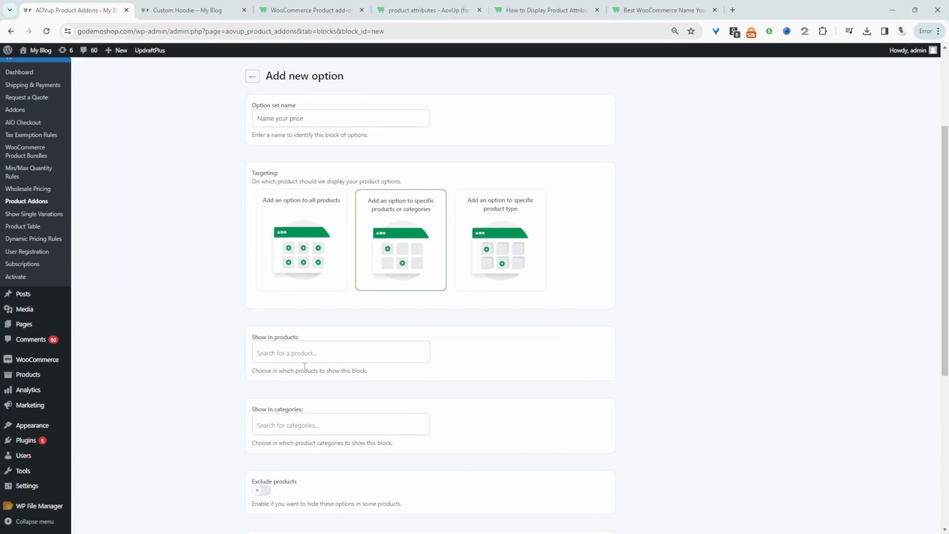
- Search for and select Custom Hoodie, then add a new Number option
click(340, 353)
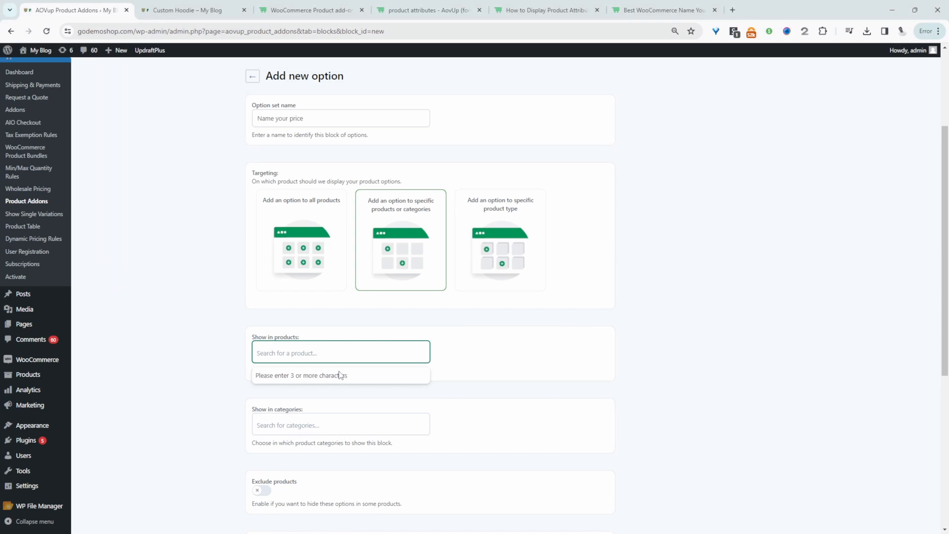
text(c)
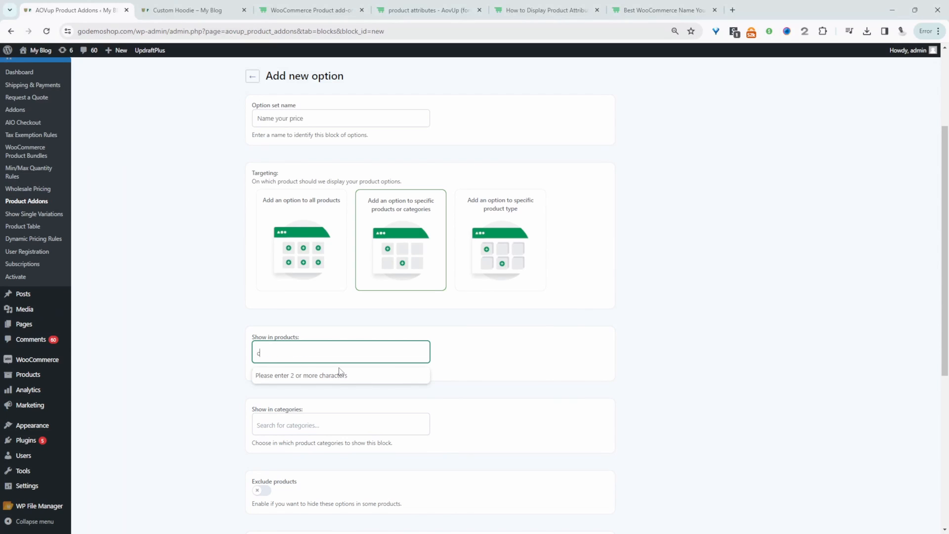
text(ustom)
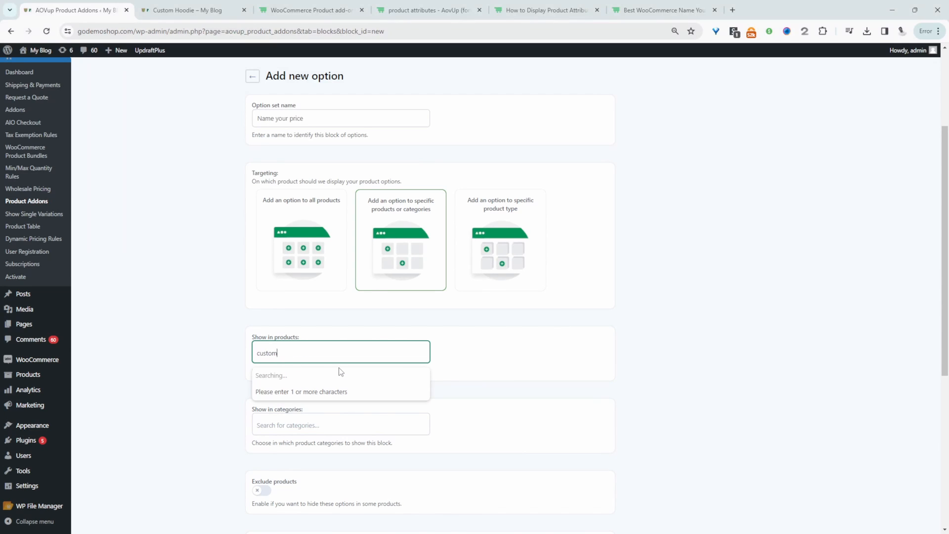
scroll(down, 3)
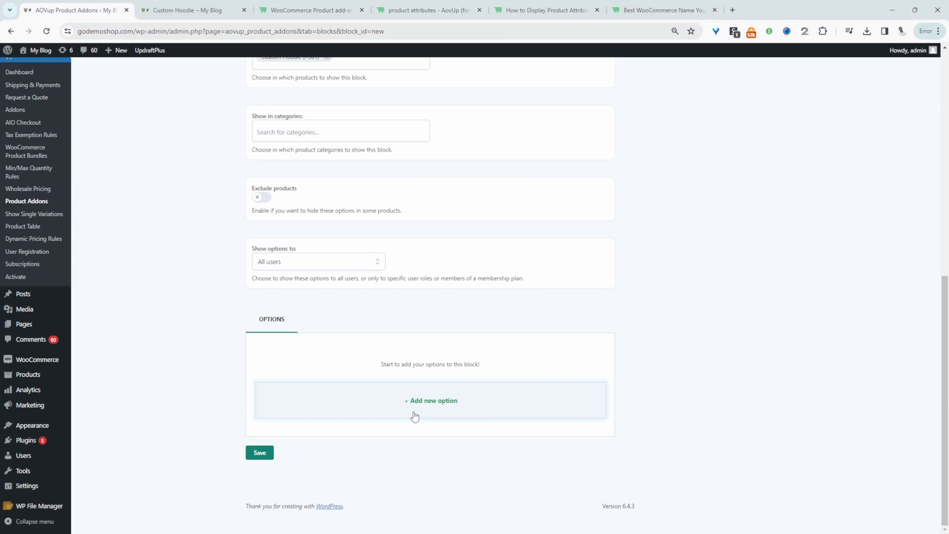
click(431, 400)
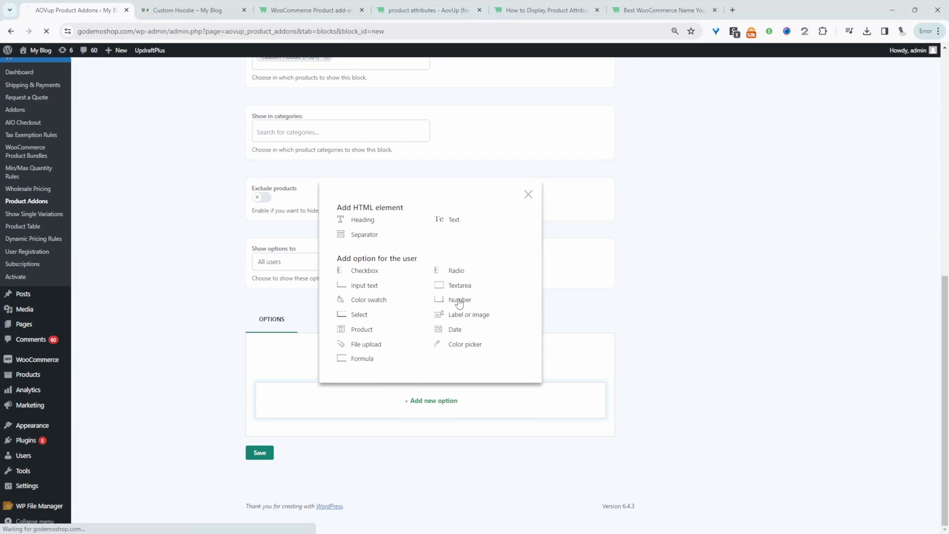
click(460, 300)
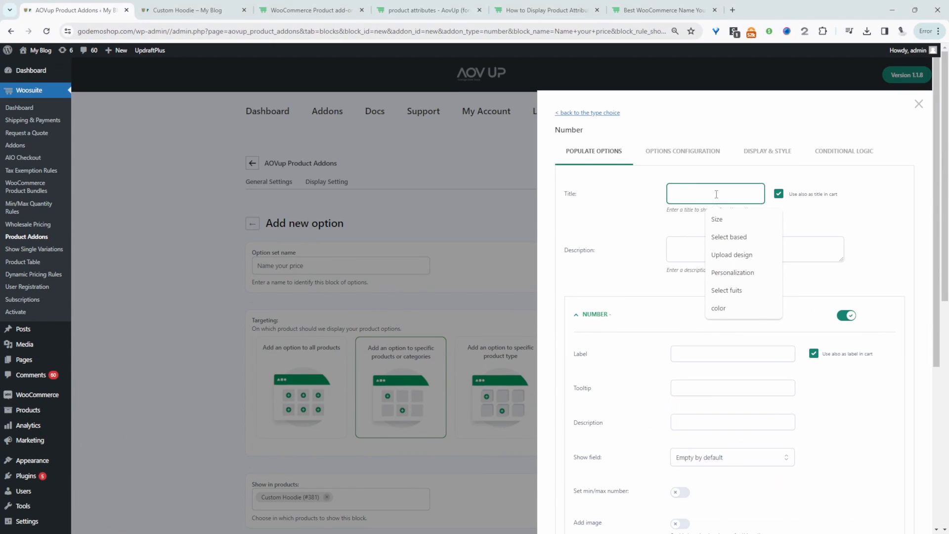
- Title the Number option 'Price', label it 'Name your price', and set minimum 12
text(Price)
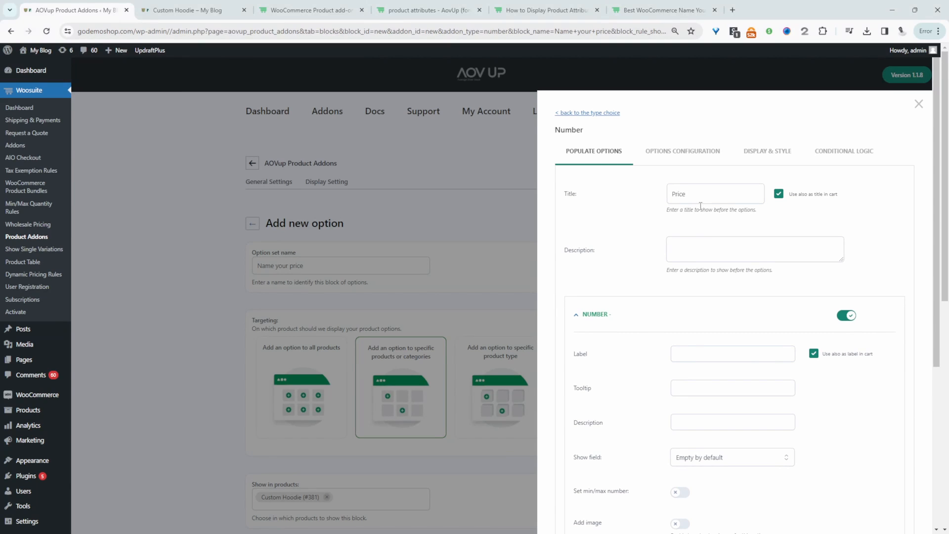
mouse_move(696, 259)
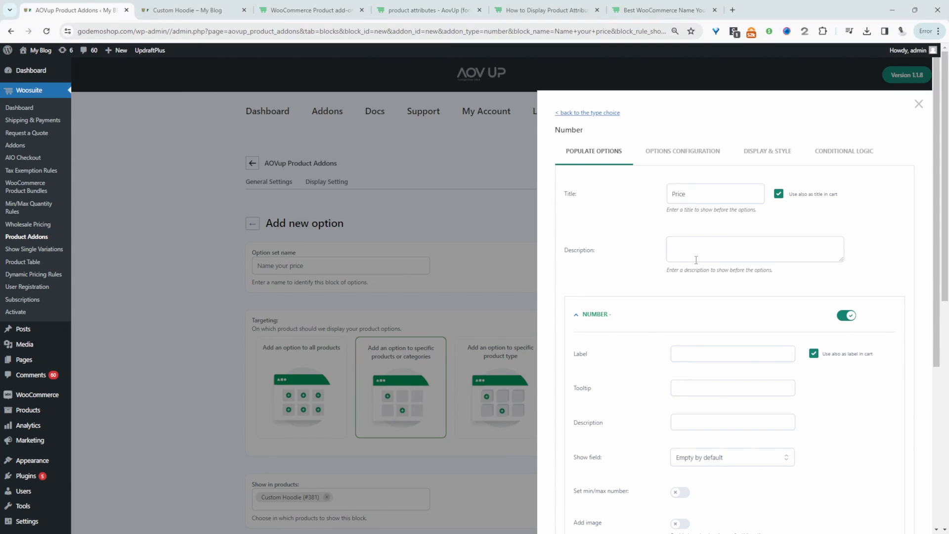
click(732, 354)
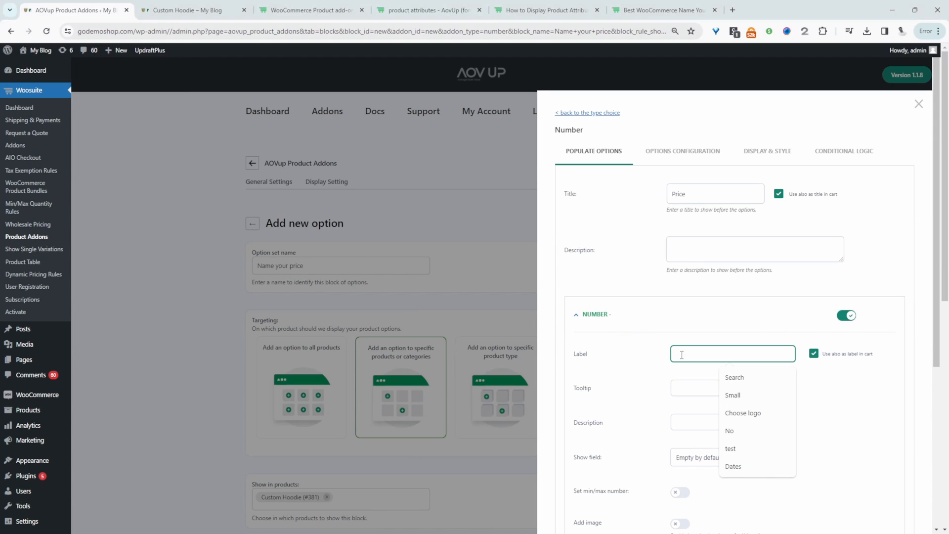
text(Name your price)
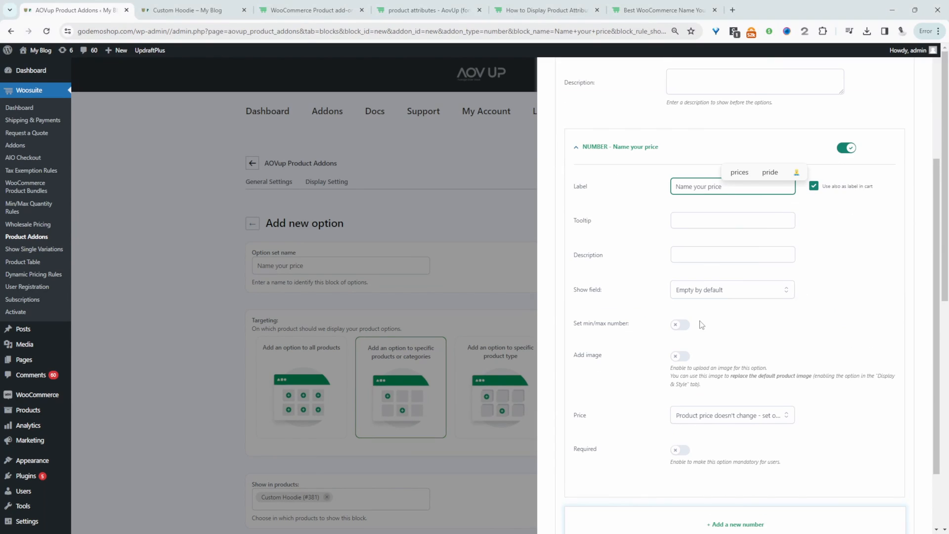
click(680, 326)
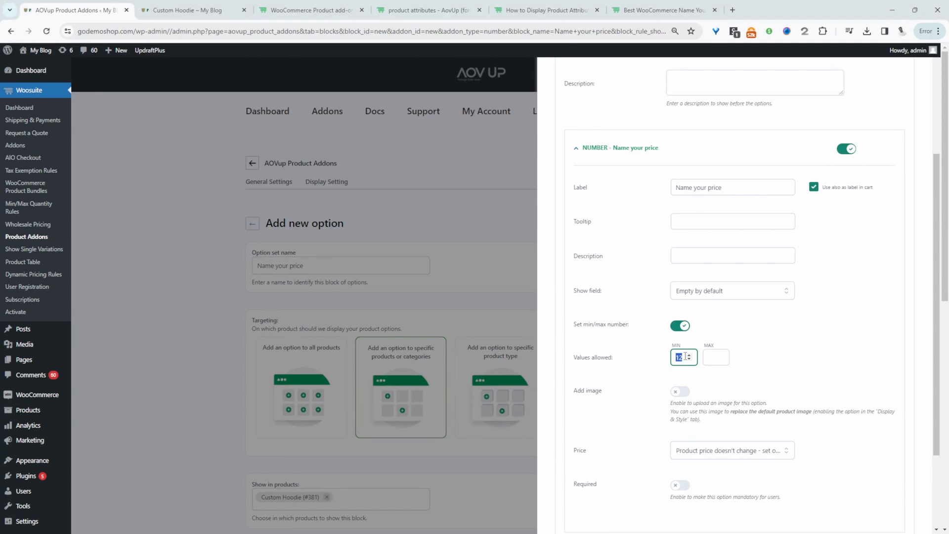
mouse_move(706, 353)
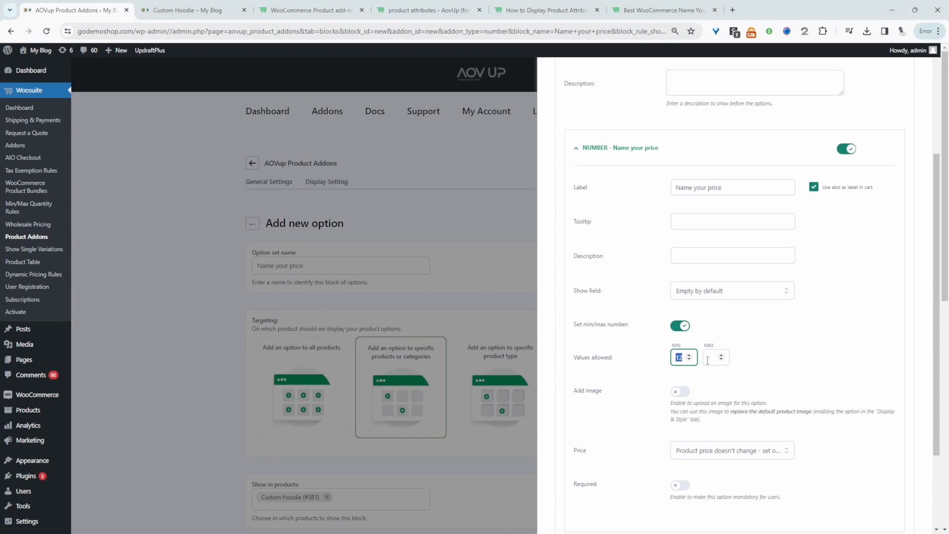
scroll(down, 3)
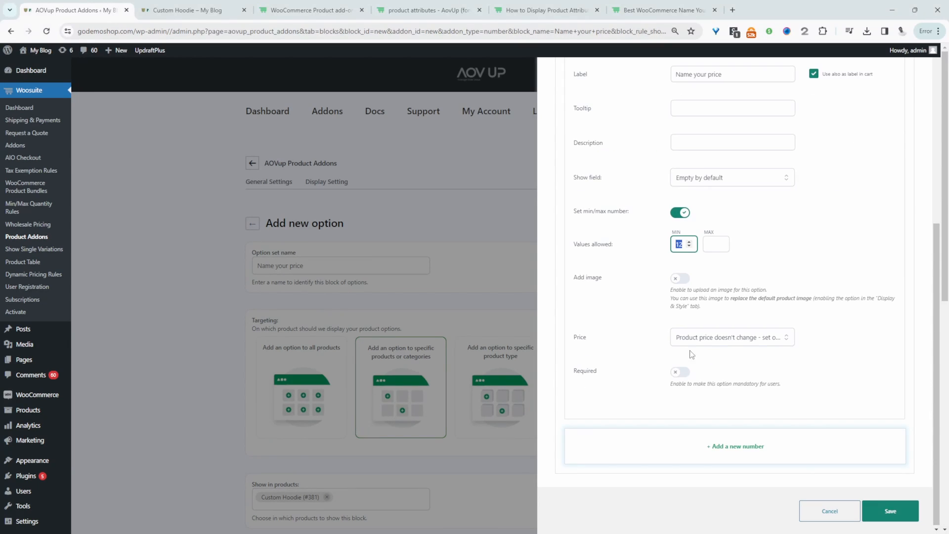
- Set the option to Product price increase, Price multiplied by value, regular cost 1, and save
click(731, 337)
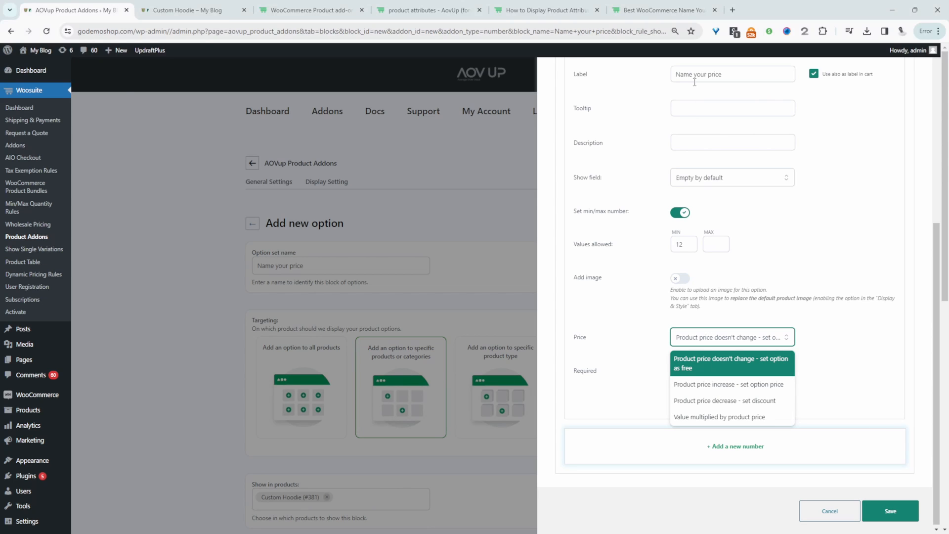
mouse_move(706, 390)
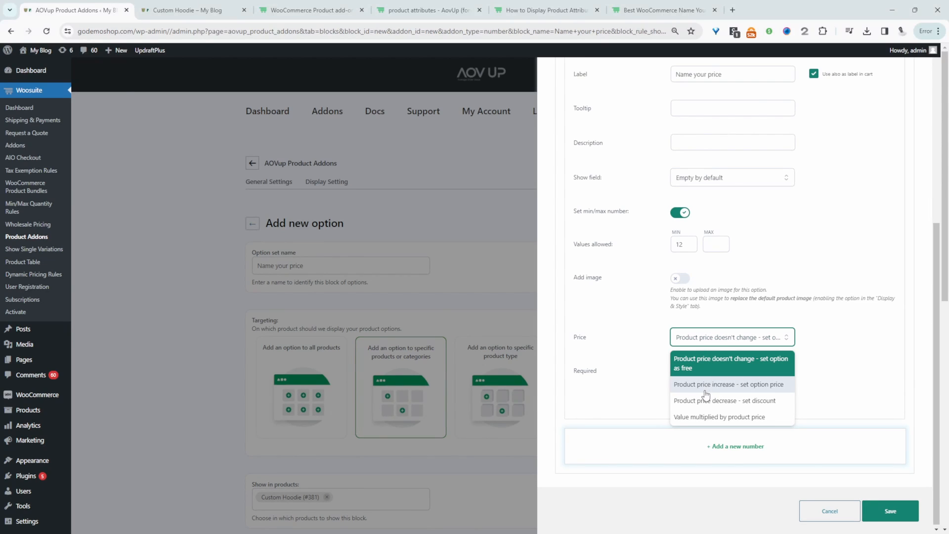
click(729, 383)
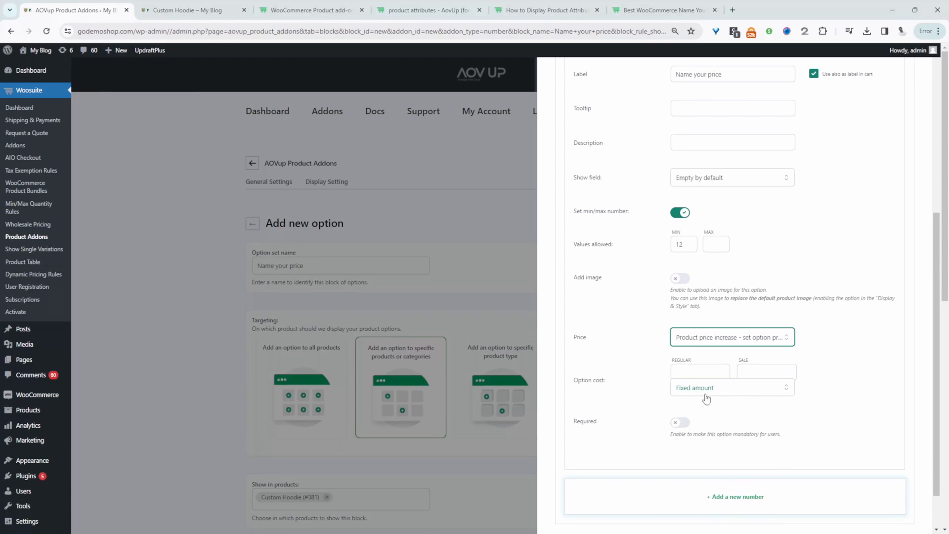
click(731, 388)
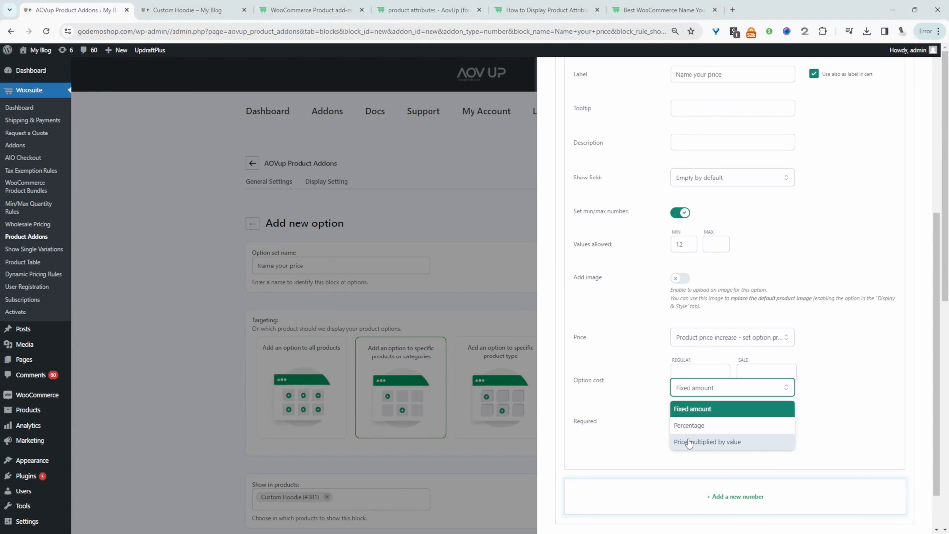
click(707, 442)
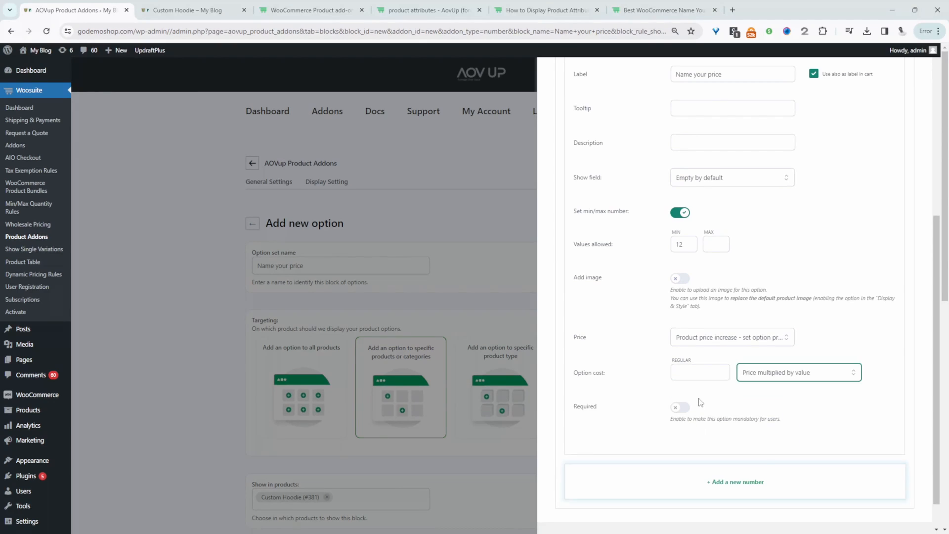
click(700, 372)
text(1)
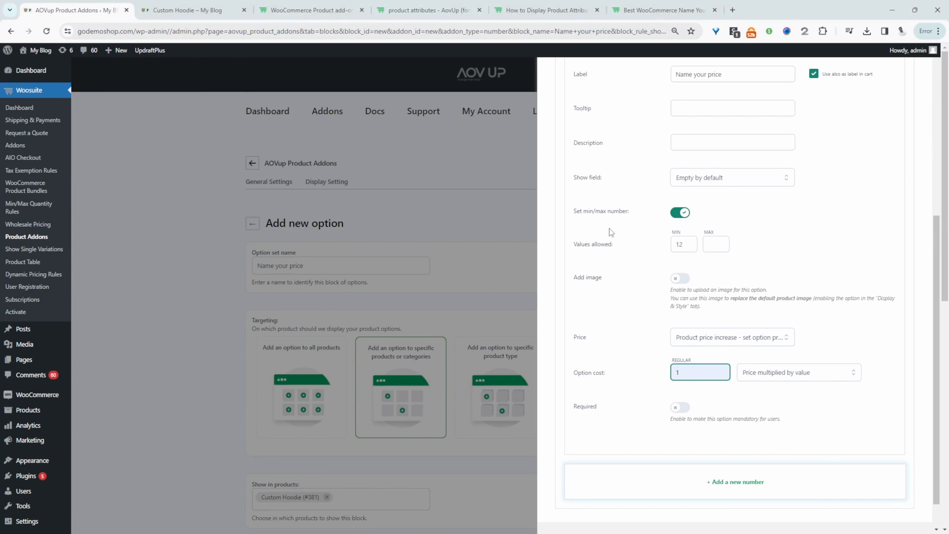
mouse_move(739, 380)
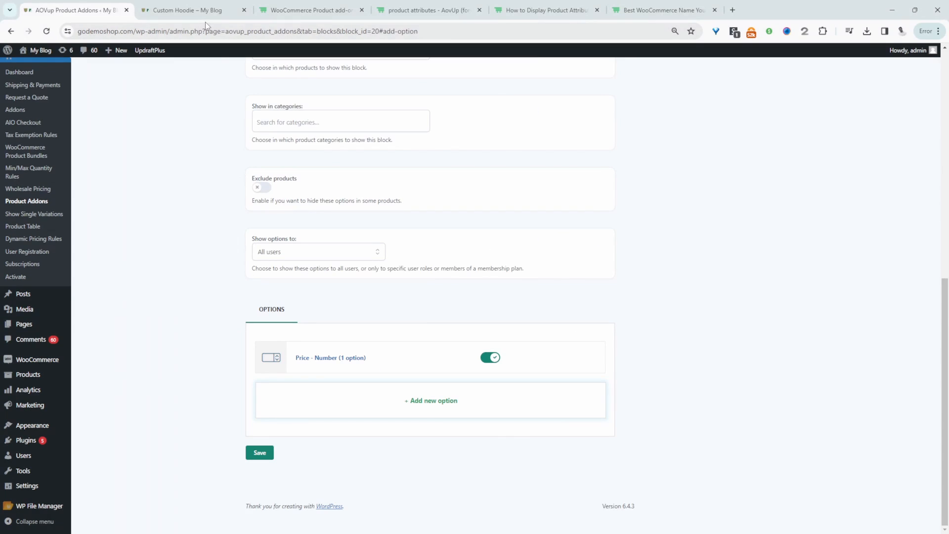
- Edit the Custom Hoodie, change its $30.00 regular price to 0, and update it
click(193, 10)
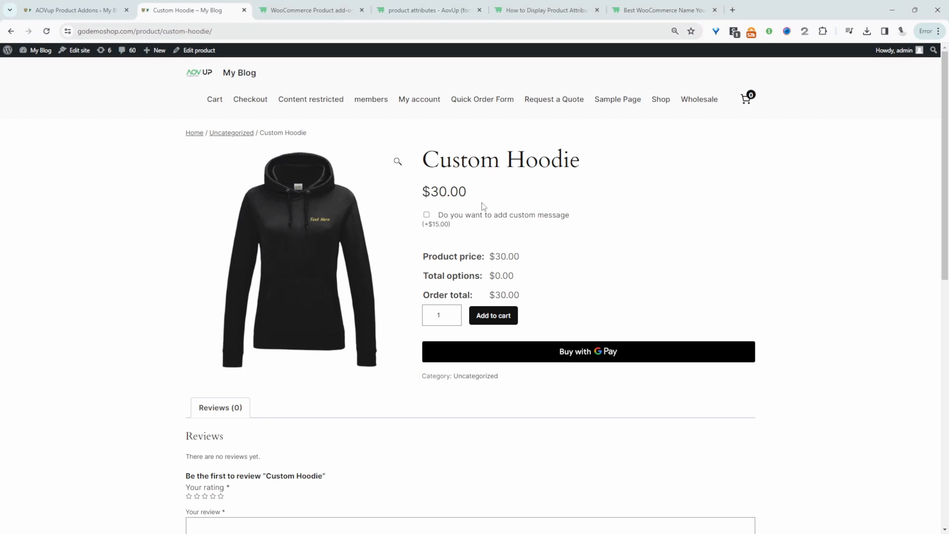
double_click(444, 191)
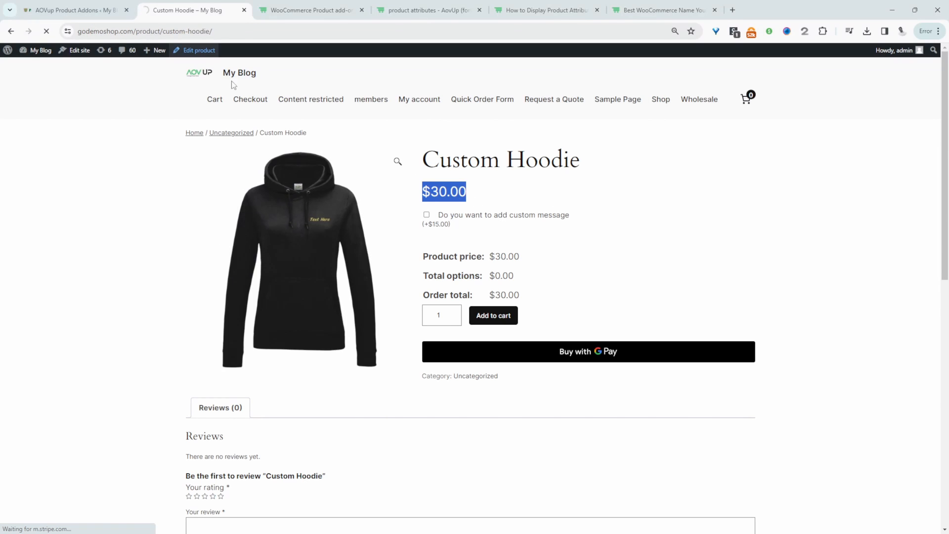
click(197, 51)
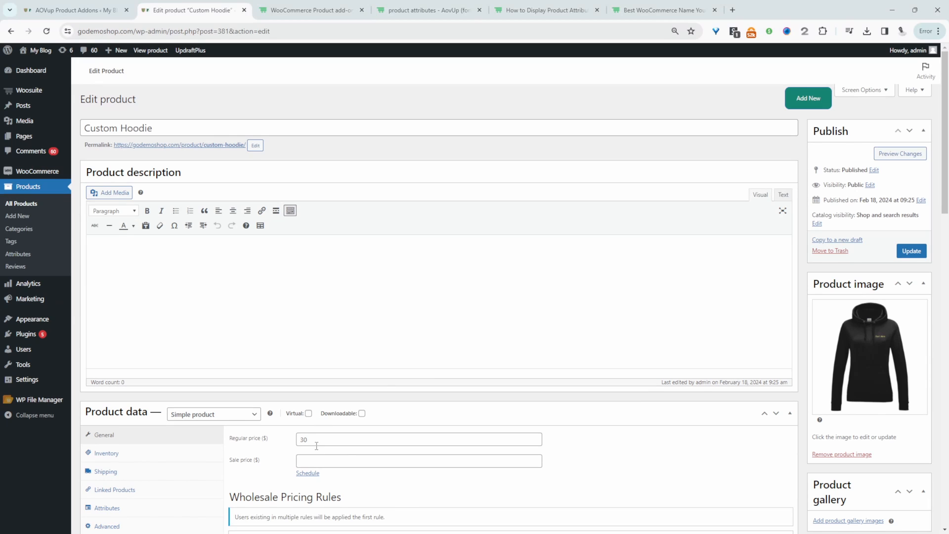
click(911, 251)
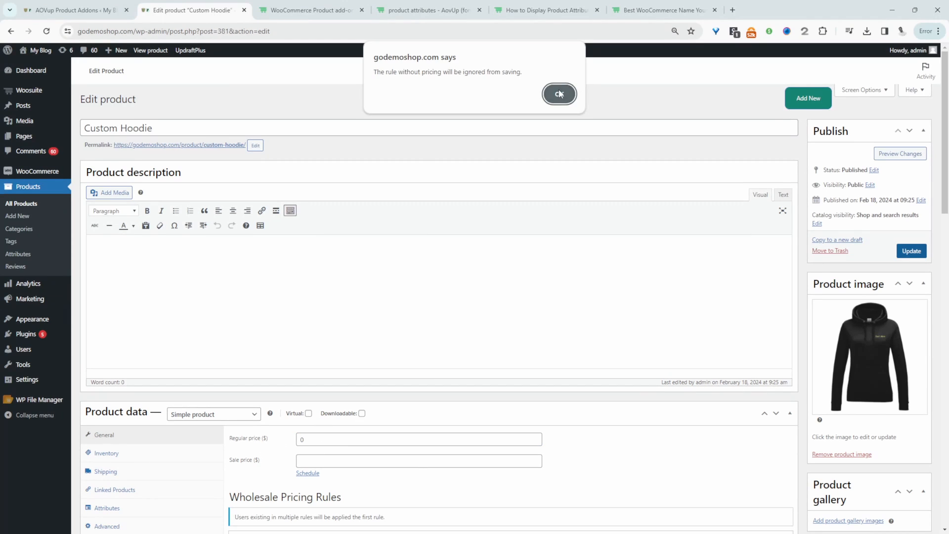
click(558, 94)
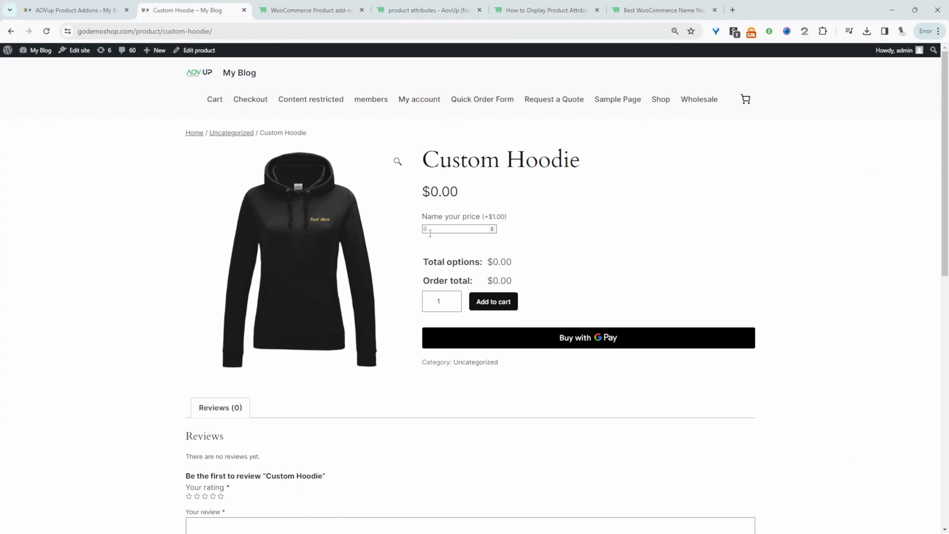
mouse_move(435, 182)
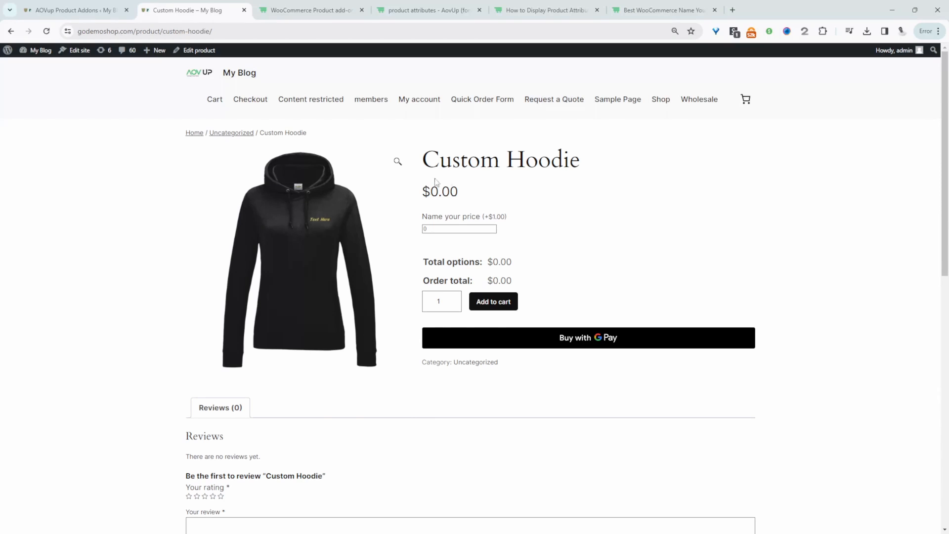
- Enter 15 in the hoodie's Name your price field
click(458, 229)
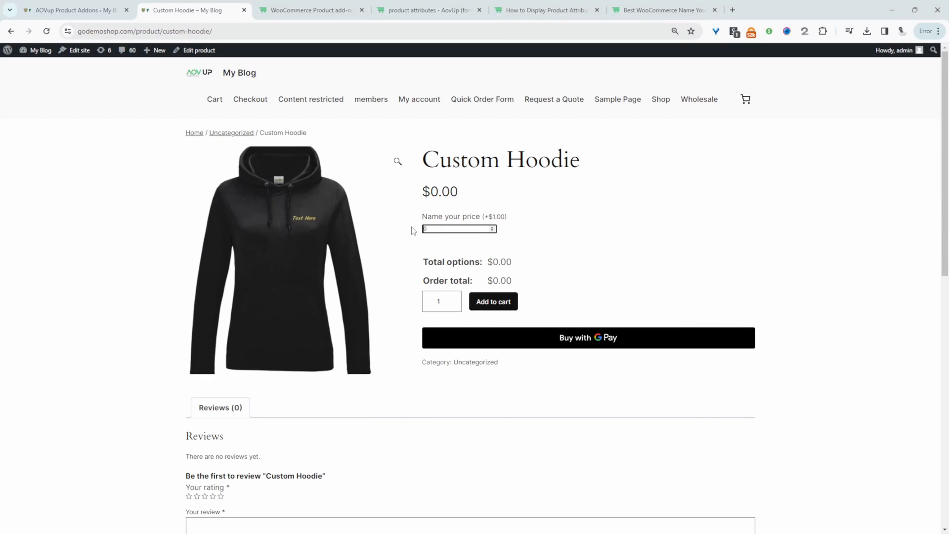
text(15)
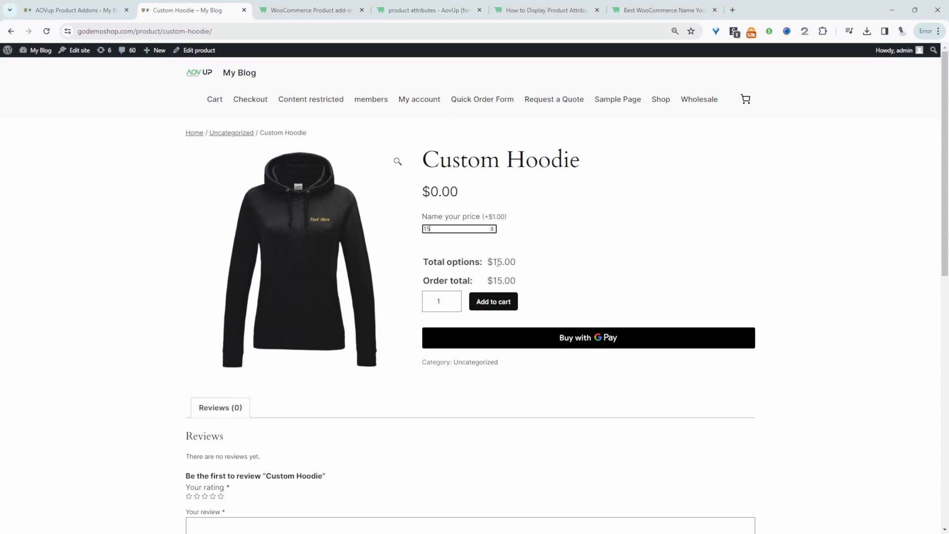
mouse_move(486, 219)
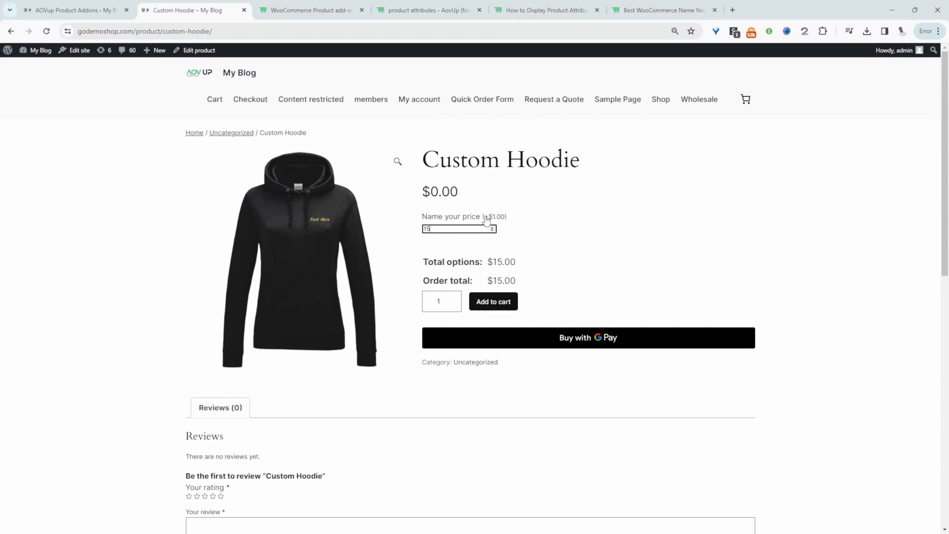
mouse_move(505, 221)
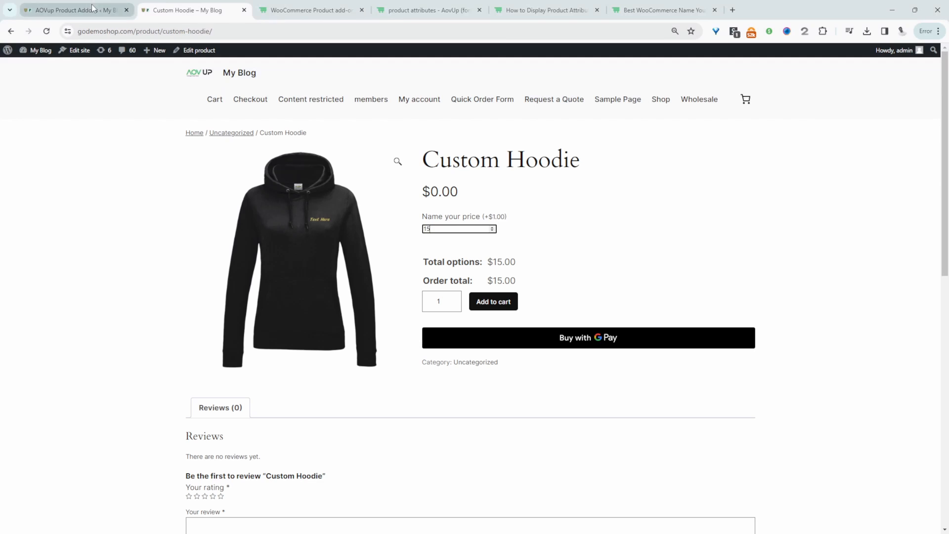
- Edit the Price option and turn on Hide prices in its display settings
click(73, 11)
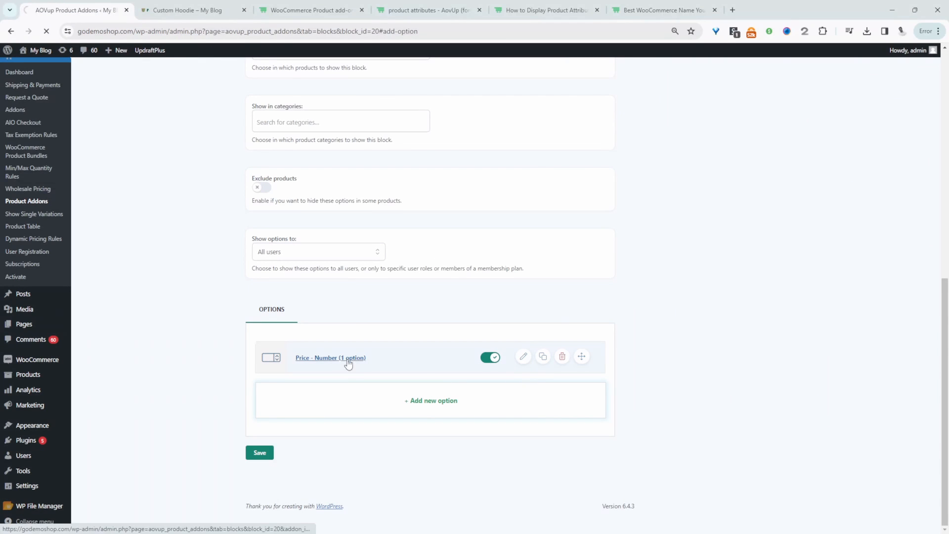
click(523, 357)
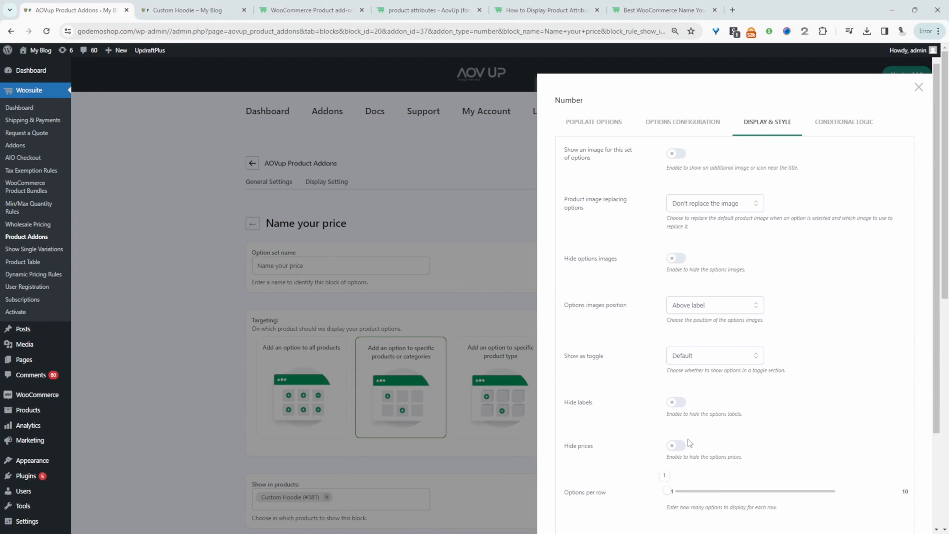
click(676, 445)
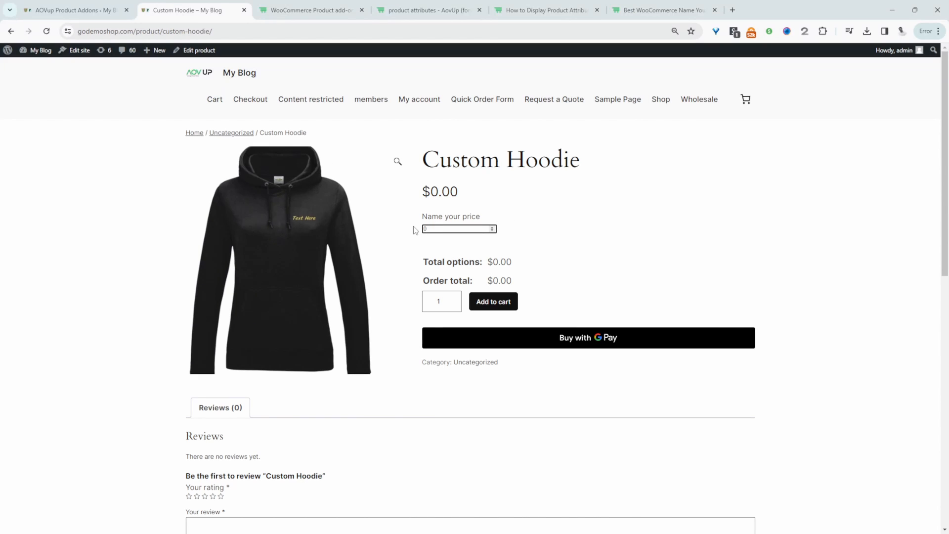
- Enter 10 as the hoodie's named price and attempt to add it to the cart
text(10)
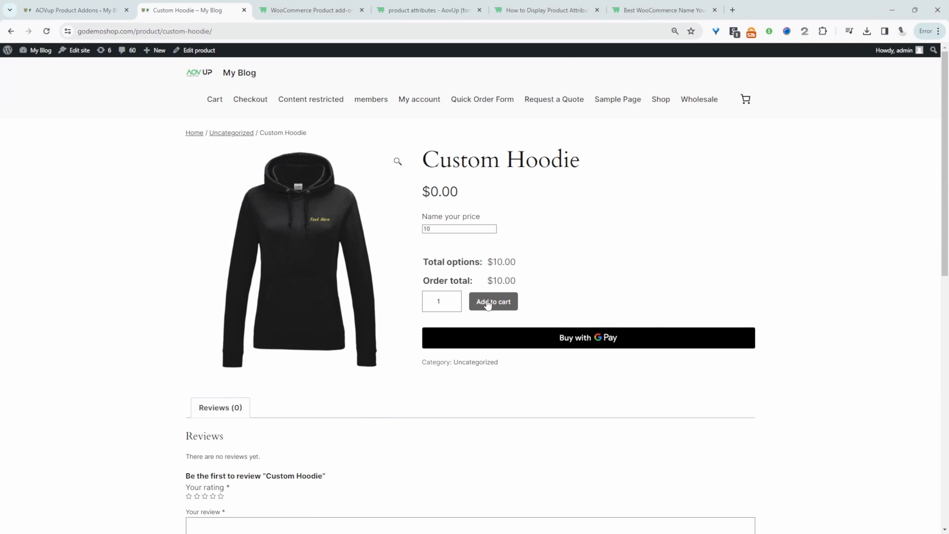
click(493, 301)
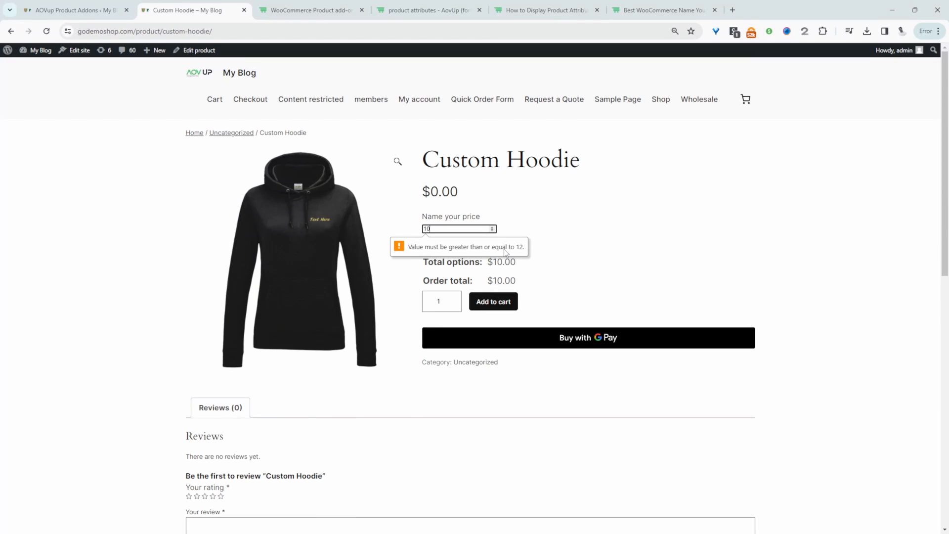